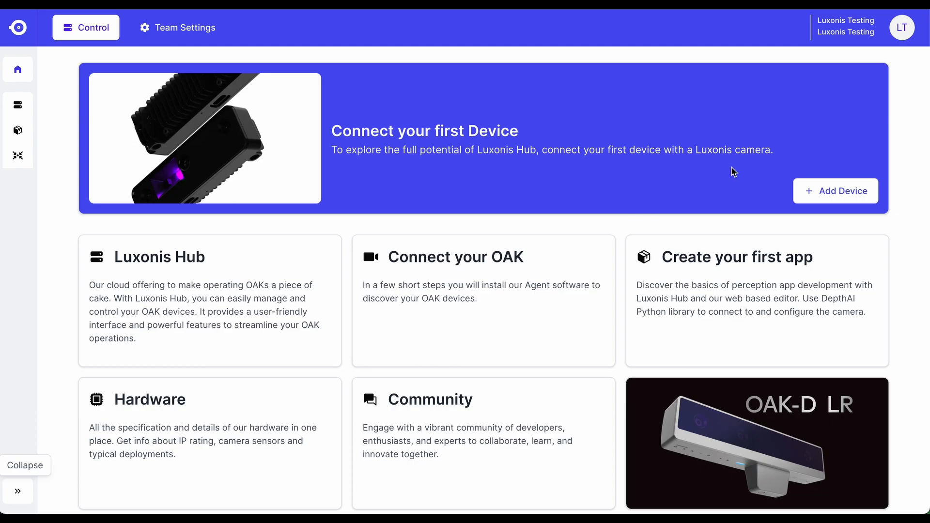
mouse_move(799, 52)
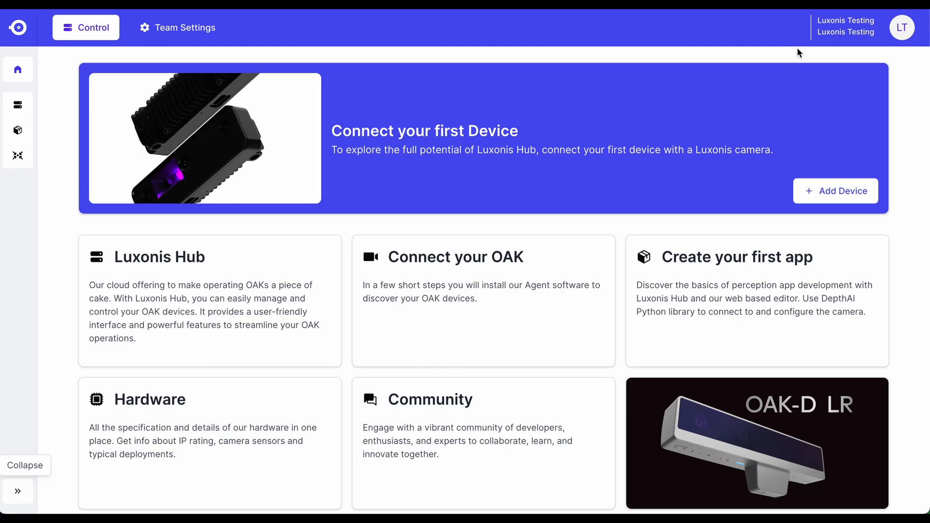
Expand the sidebar so Dashboard, Devices, Apps and Collect show their labels
click(902, 27)
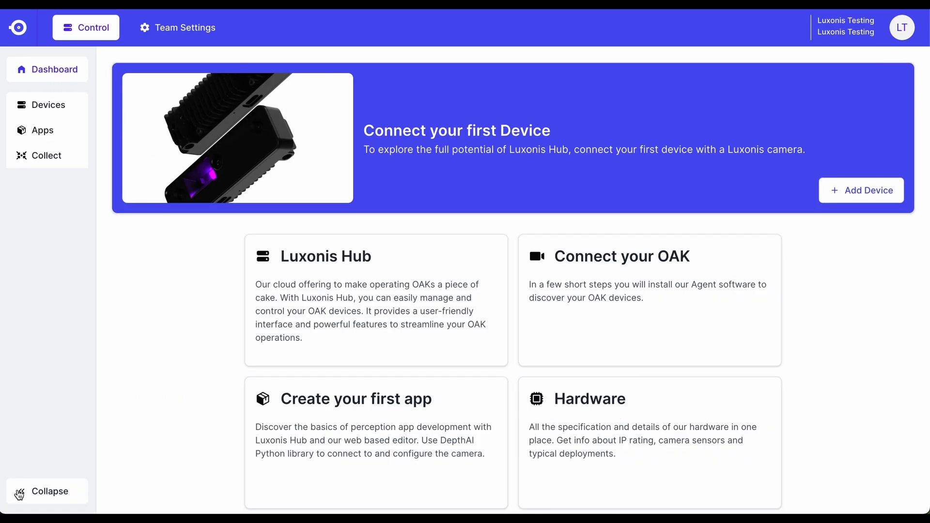
mouse_move(73, 112)
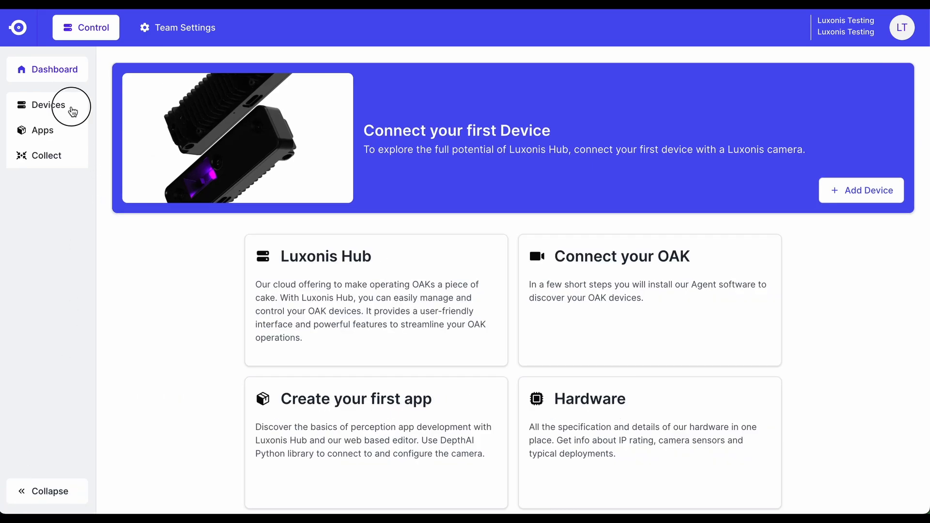
Visit the Apps and Collect pages, then return to the six-device dashboard summary
click(41, 131)
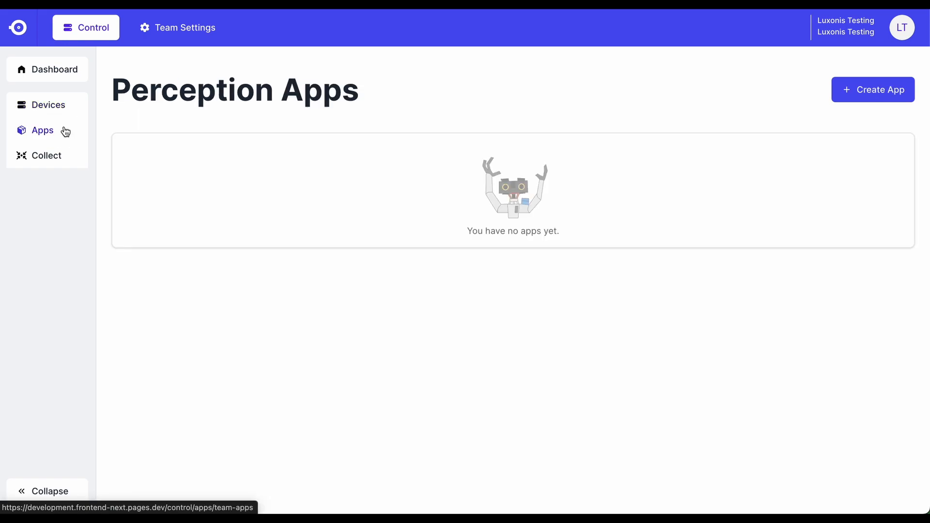
click(45, 155)
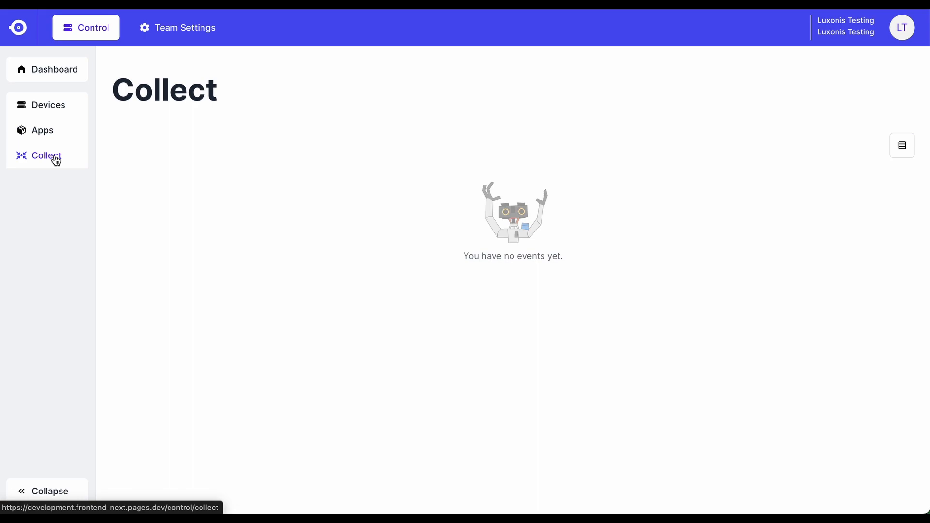
click(54, 70)
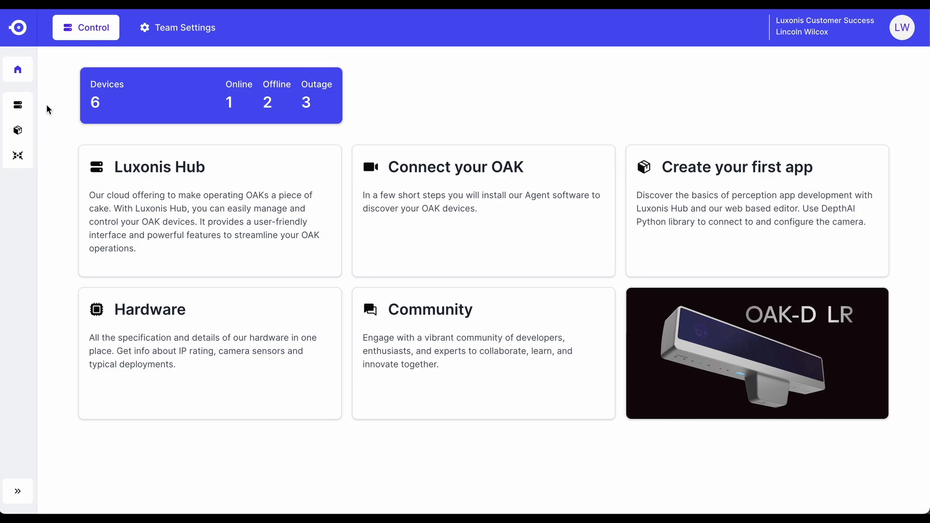
Show the Devices list with raspberrypi5 connected, two offline and three in outage
click(17, 105)
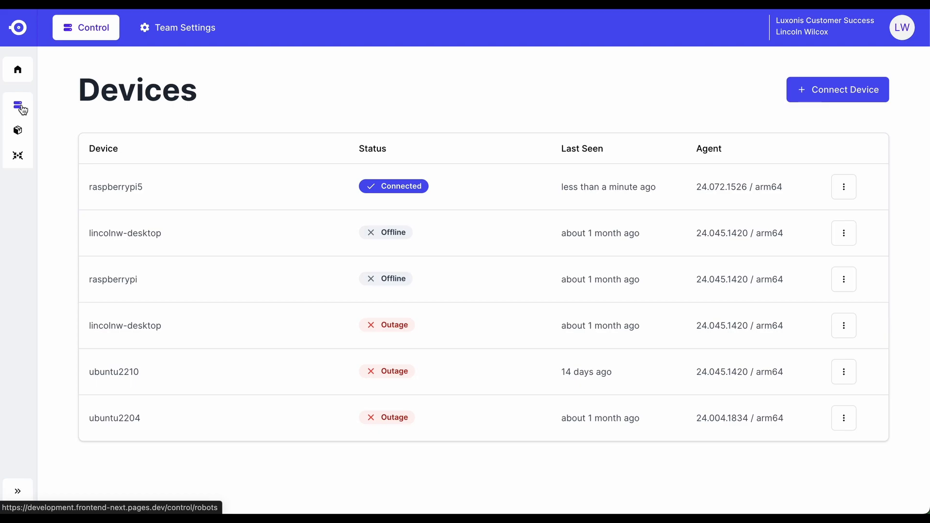
mouse_move(259, 102)
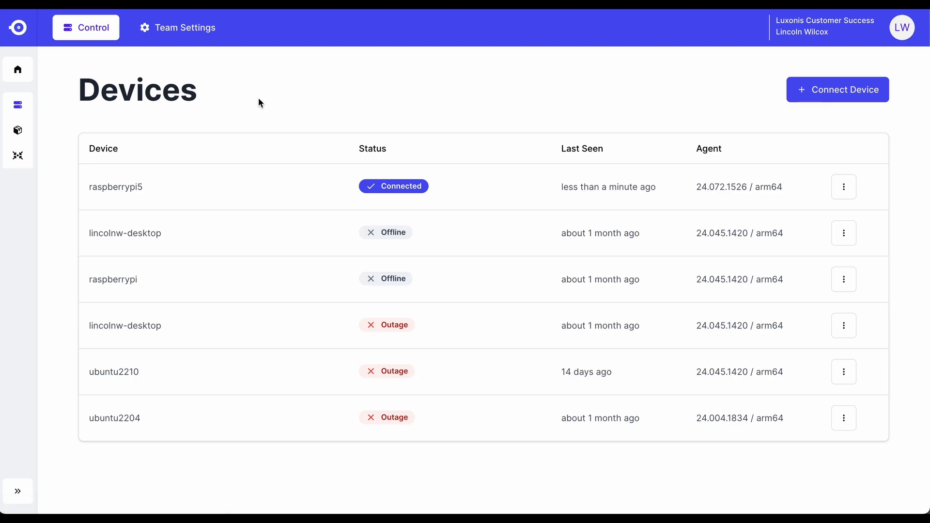
mouse_move(837, 90)
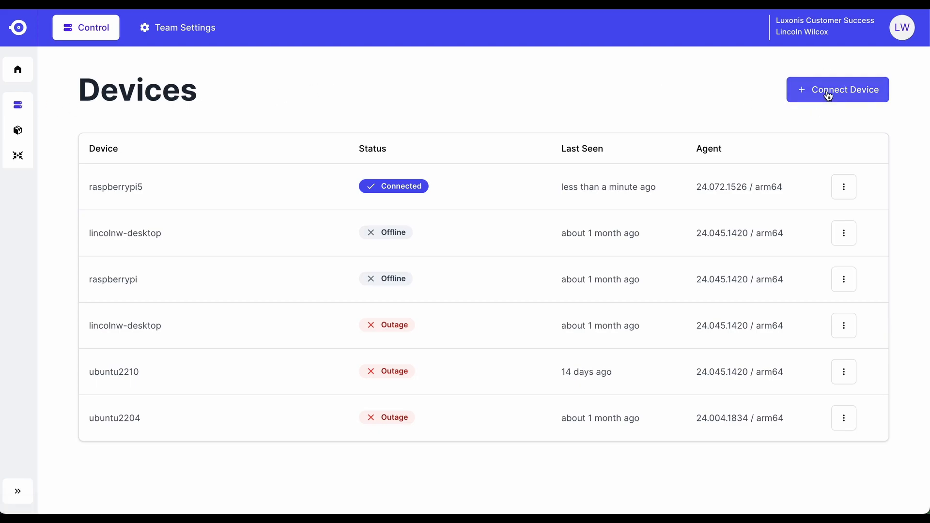
click(837, 89)
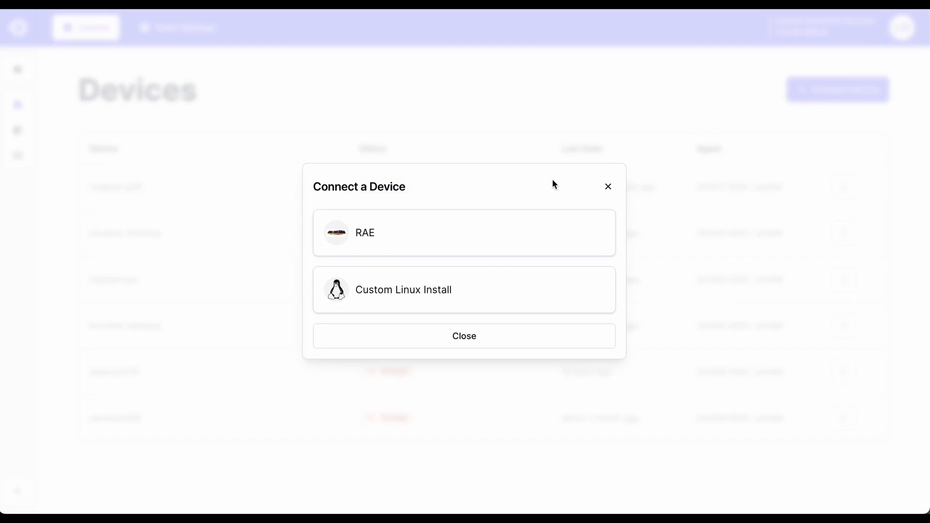
mouse_move(523, 235)
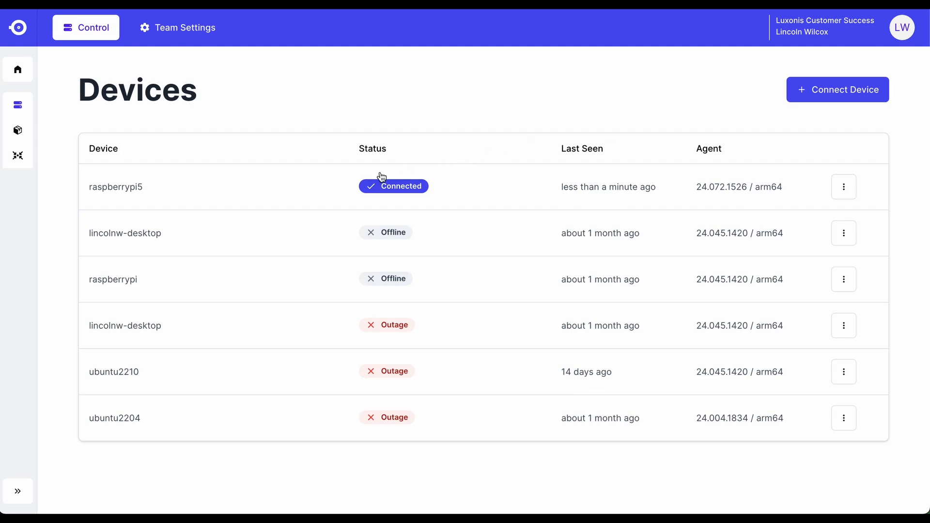
View raspberrypi5's details and its six stopped perception apps
click(115, 187)
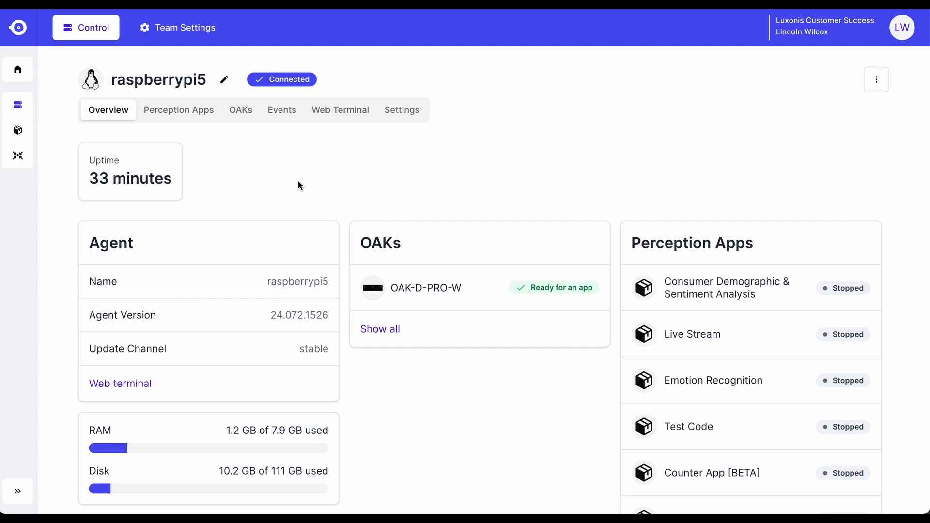
click(179, 110)
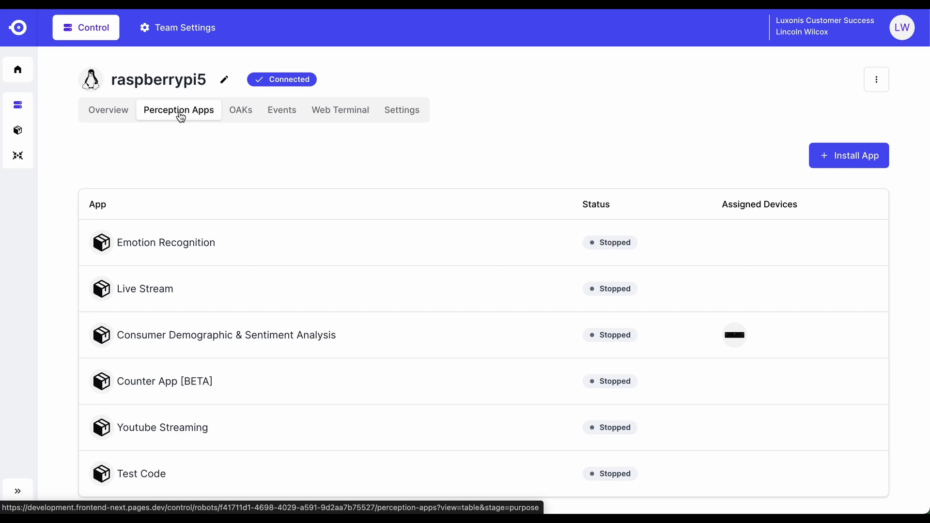
Browse raspberrypi5's OAKs, Events, Web Terminal and Settings, ending on Overview
click(240, 109)
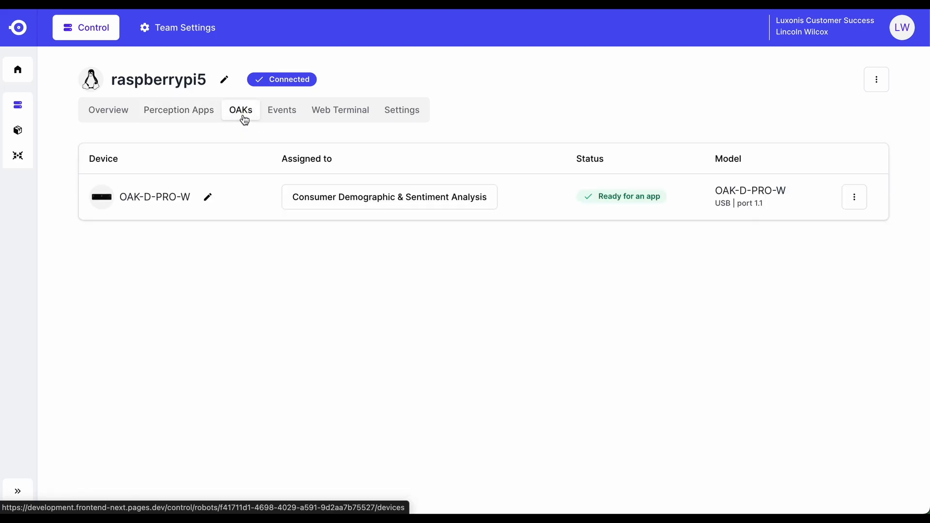
click(282, 110)
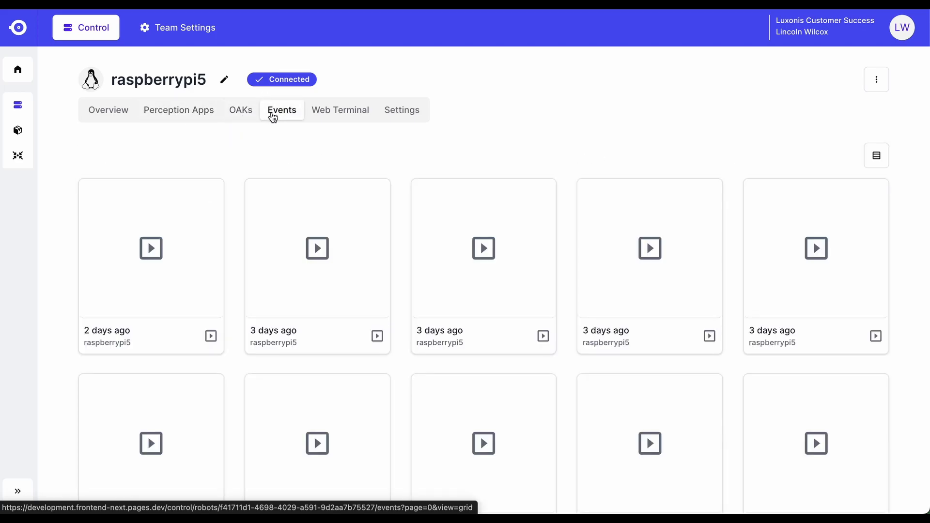
click(340, 109)
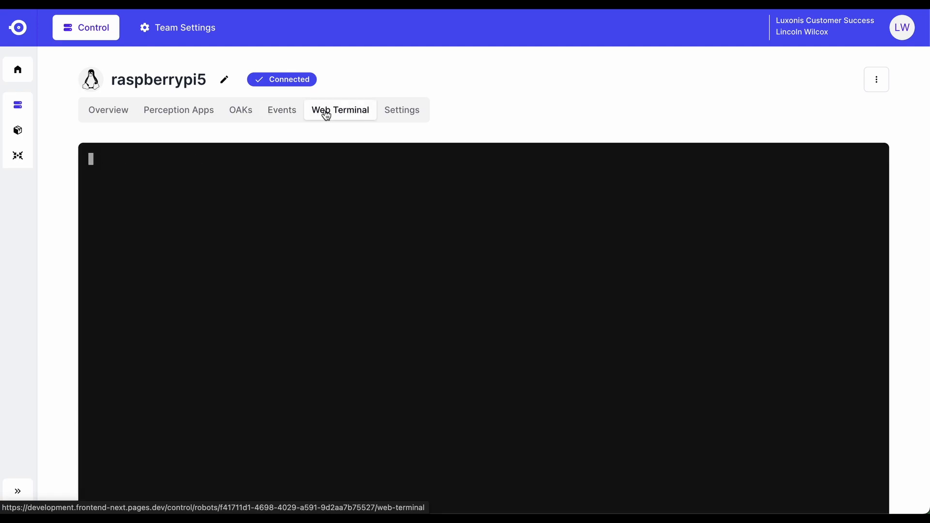
click(401, 109)
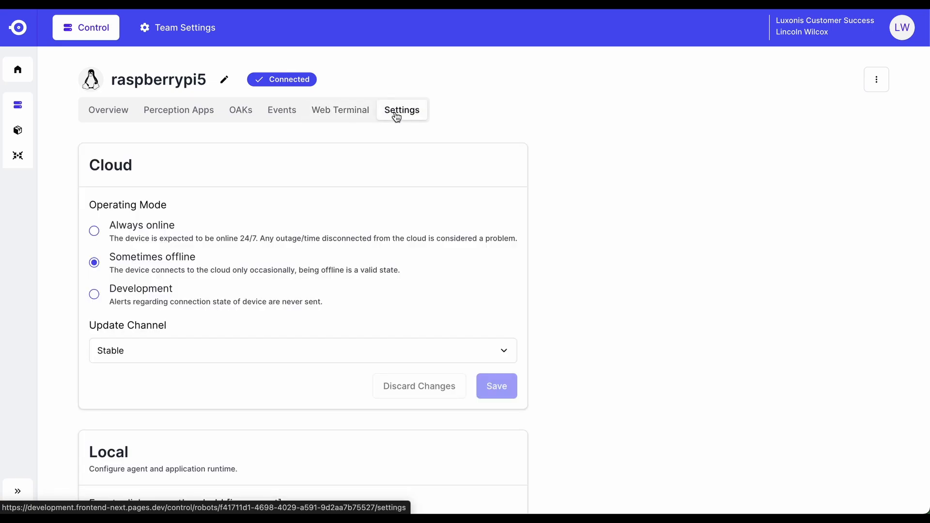
click(109, 110)
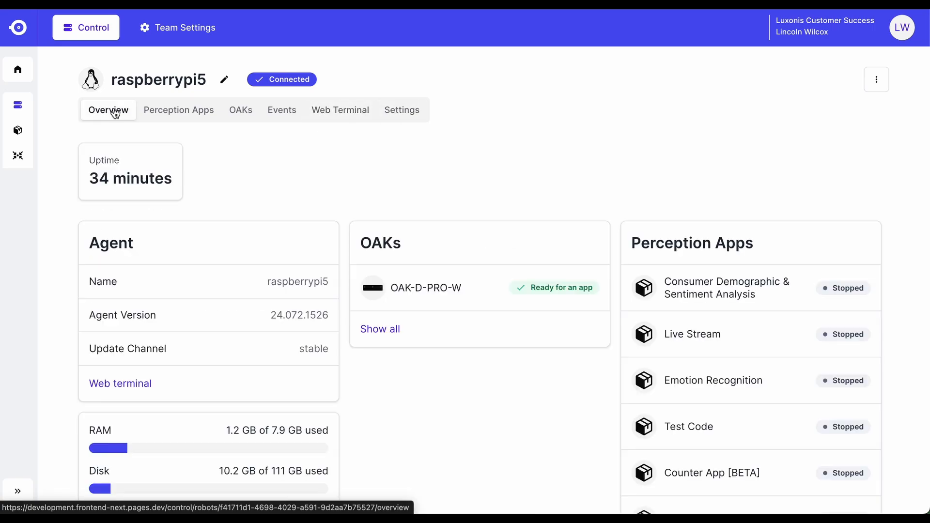